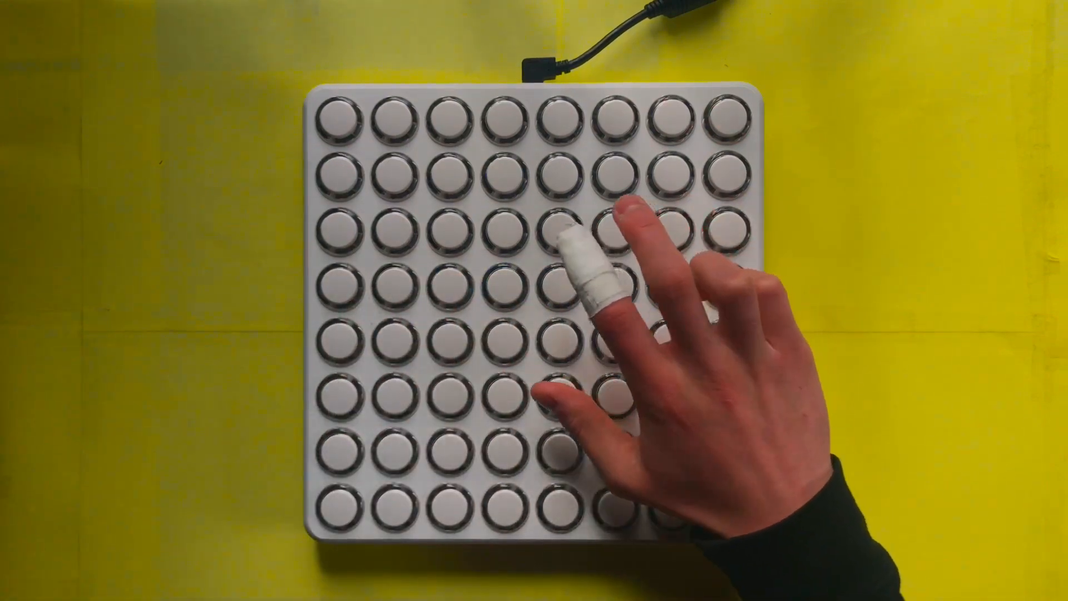
click(340, 227)
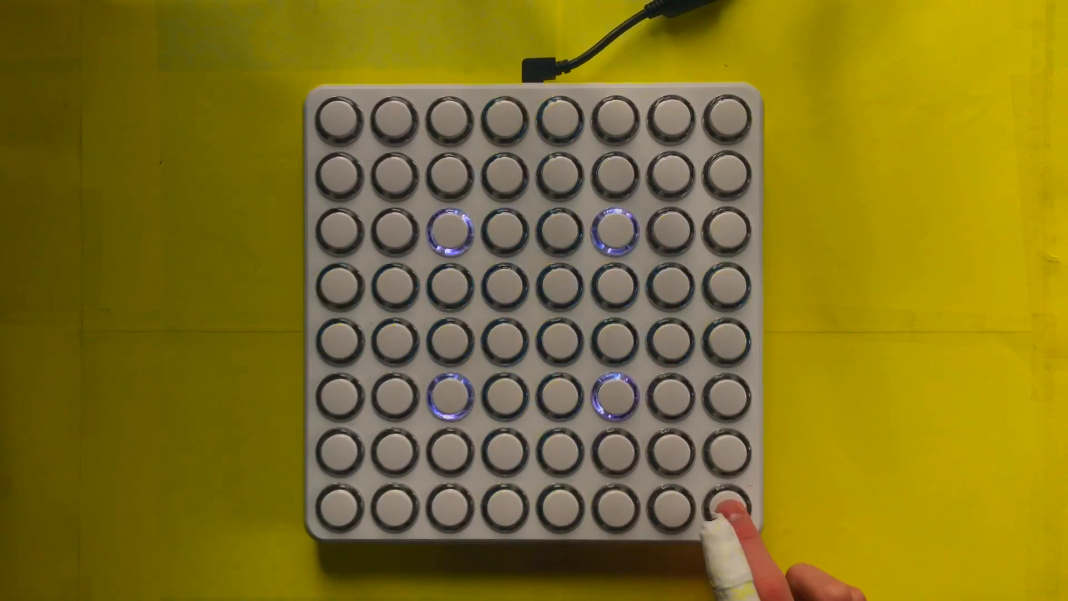
click(723, 503)
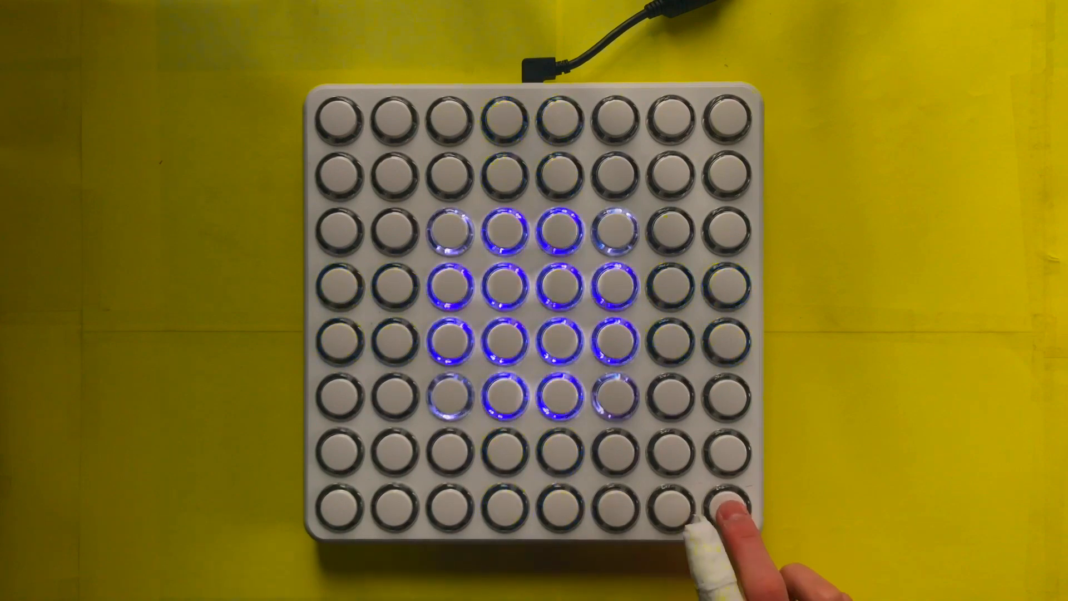
click(722, 508)
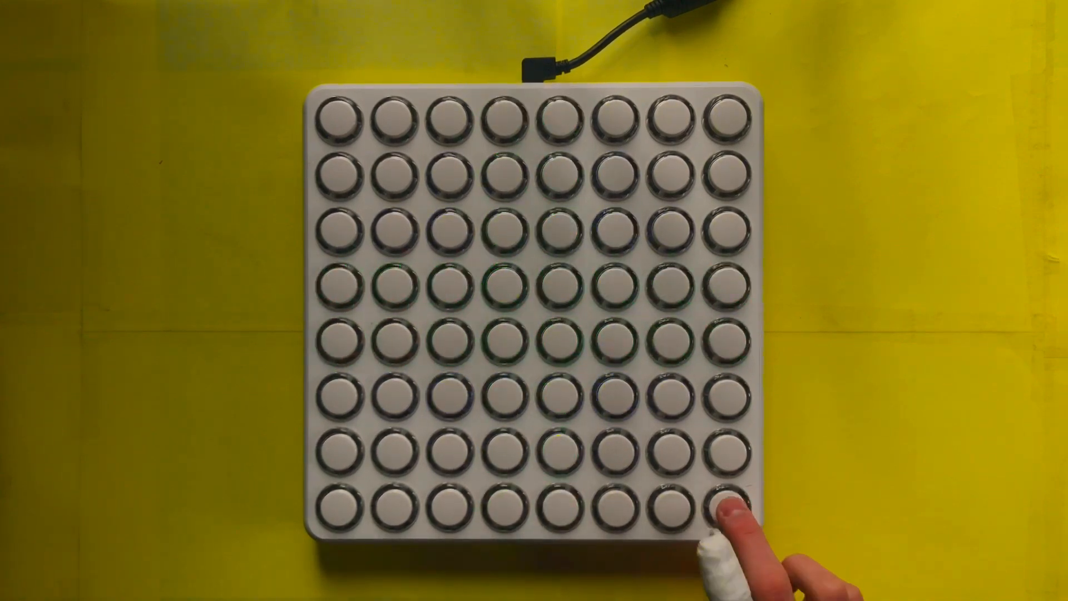
click(726, 493)
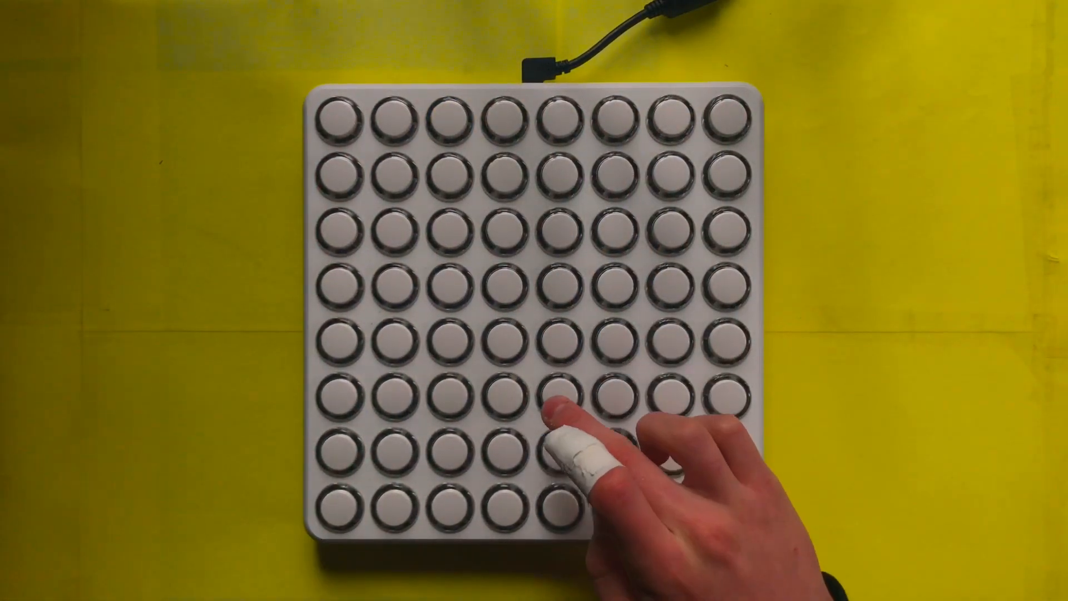
click(616, 336)
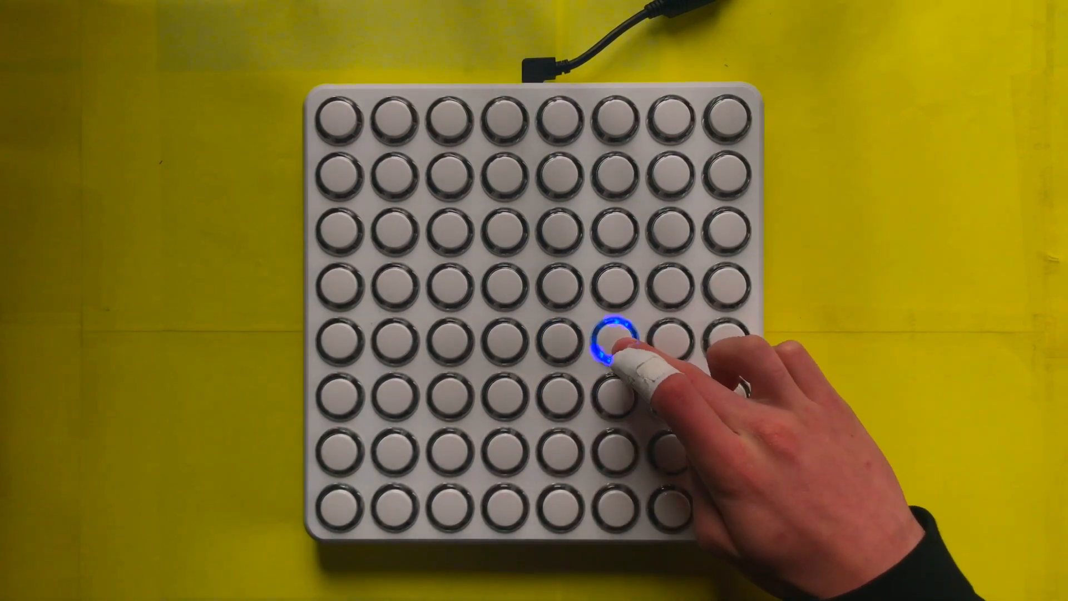